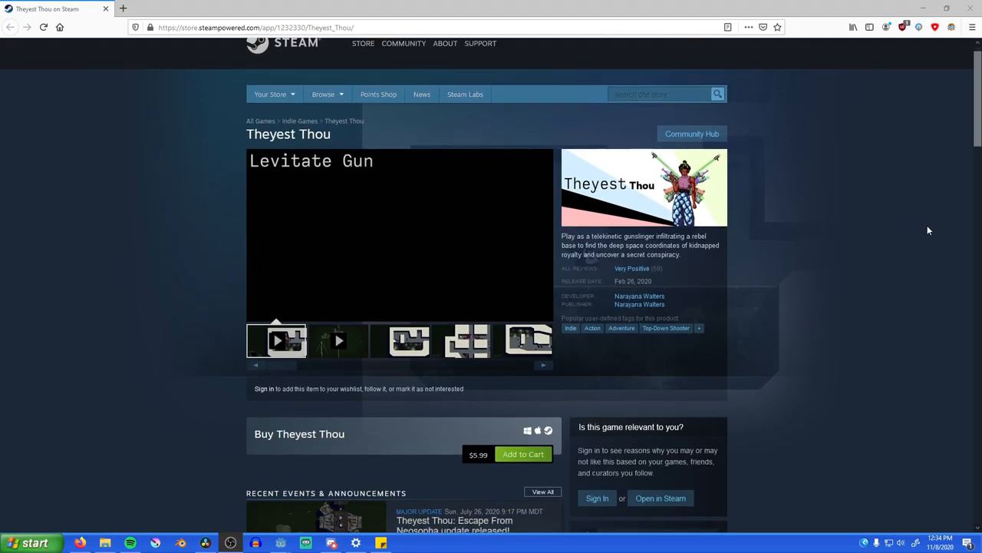
Destroy every target in the asteroid arena and continue past the 'All targets destroyed' screen
scroll("down", 3)
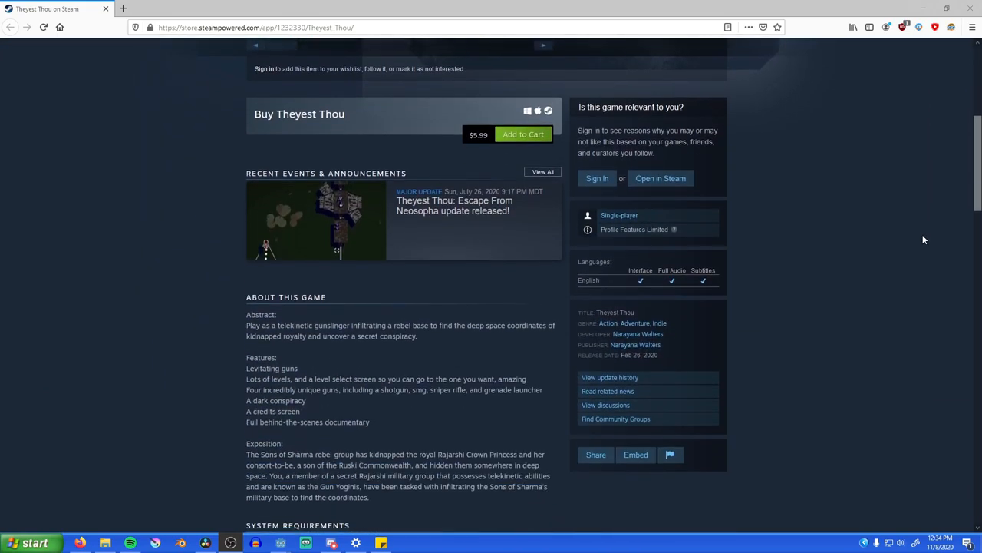
scroll("down", 3)
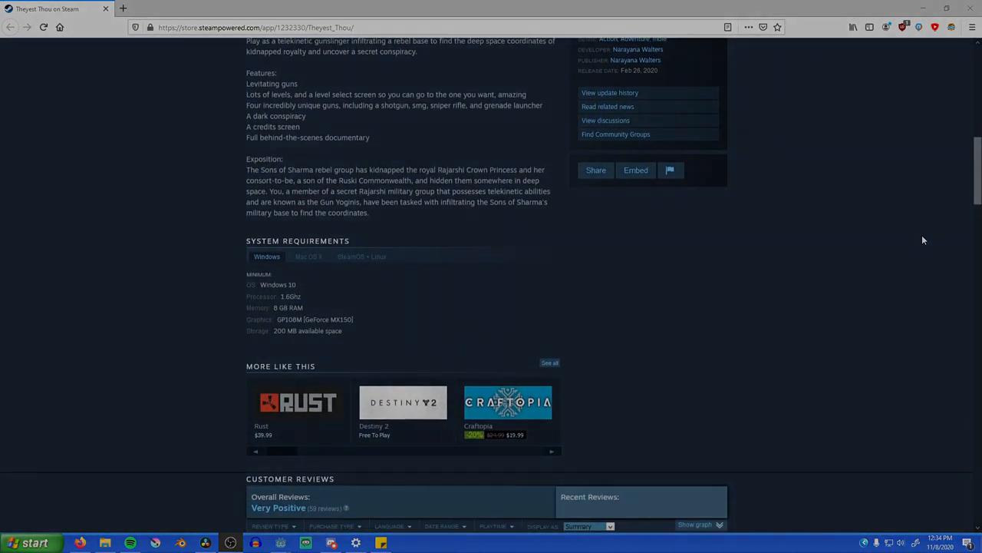
scroll("down", 3)
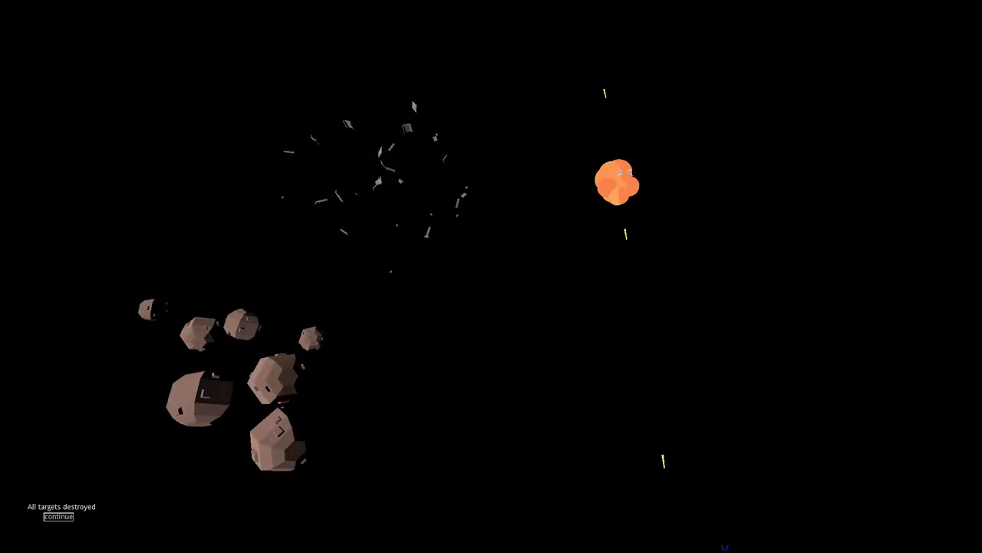
left_click(59, 515)
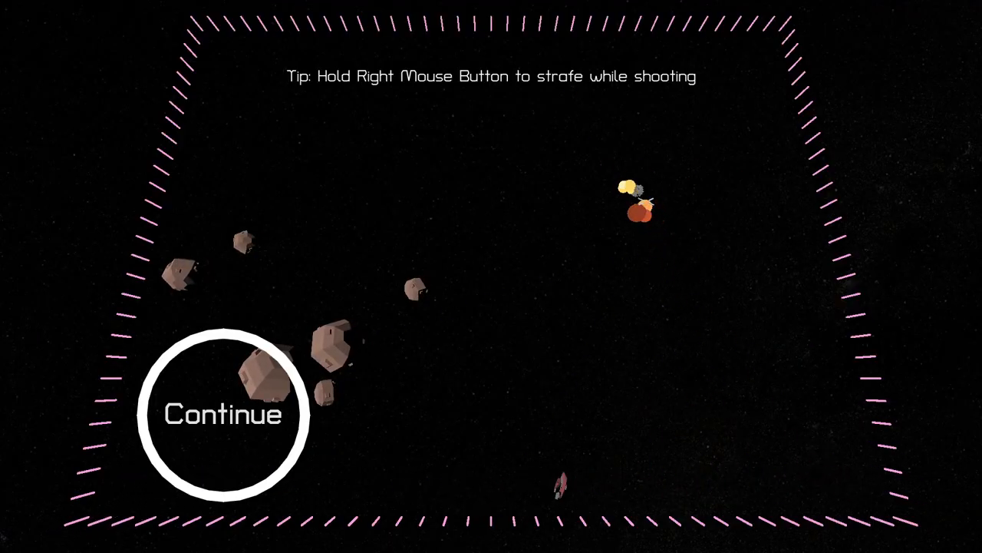
left_click(222, 414)
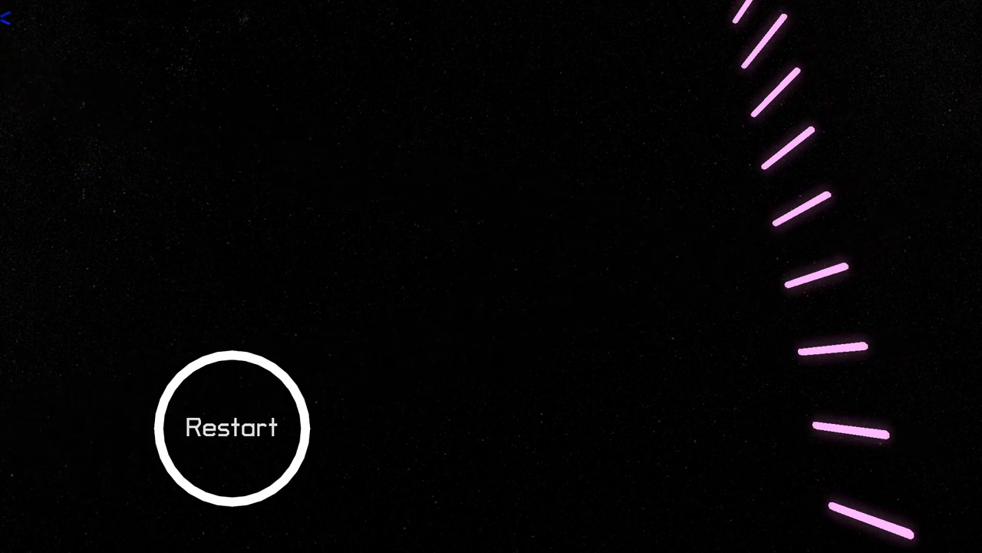
Restart the failed level, advance to the next arena and retry with R after being destroyed
left_click(233, 427)
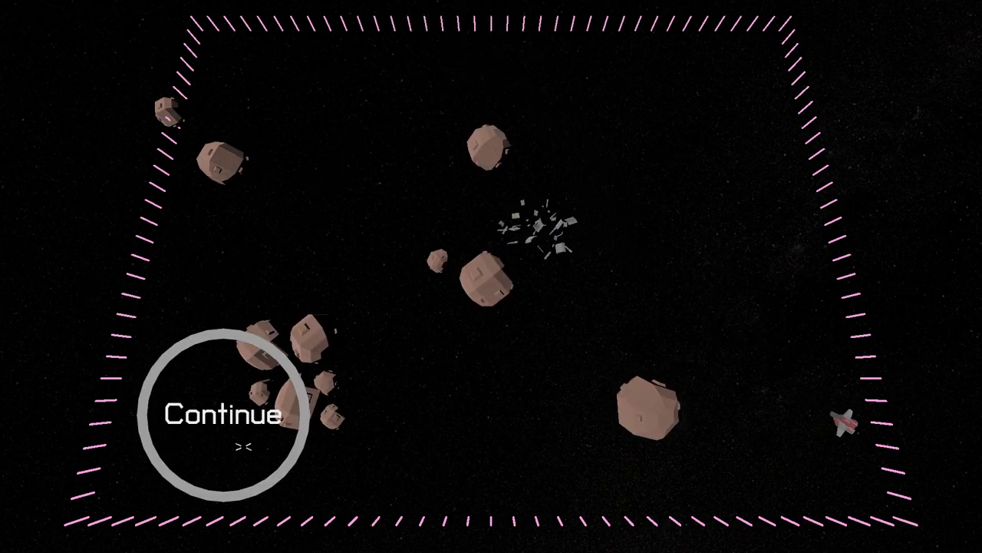
left_click(221, 415)
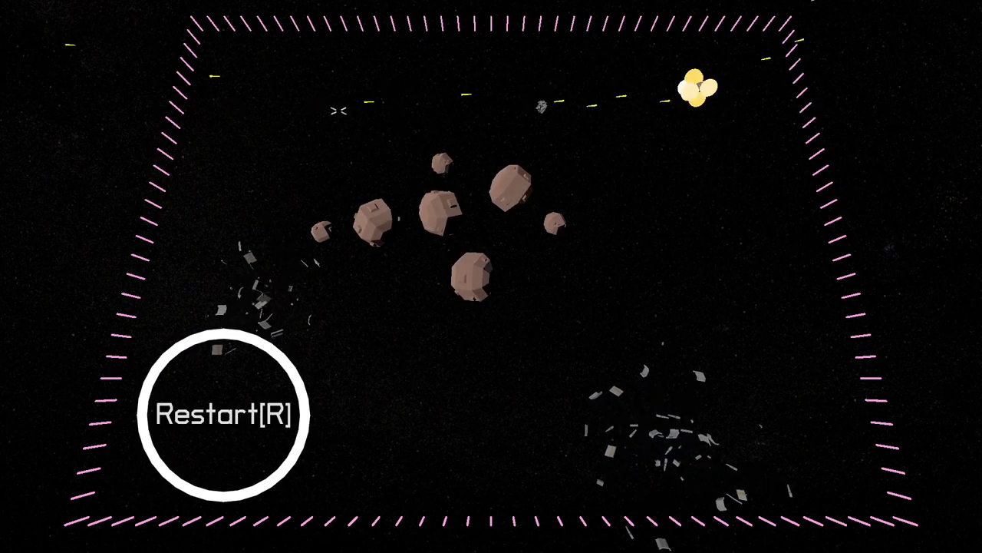
key("r")
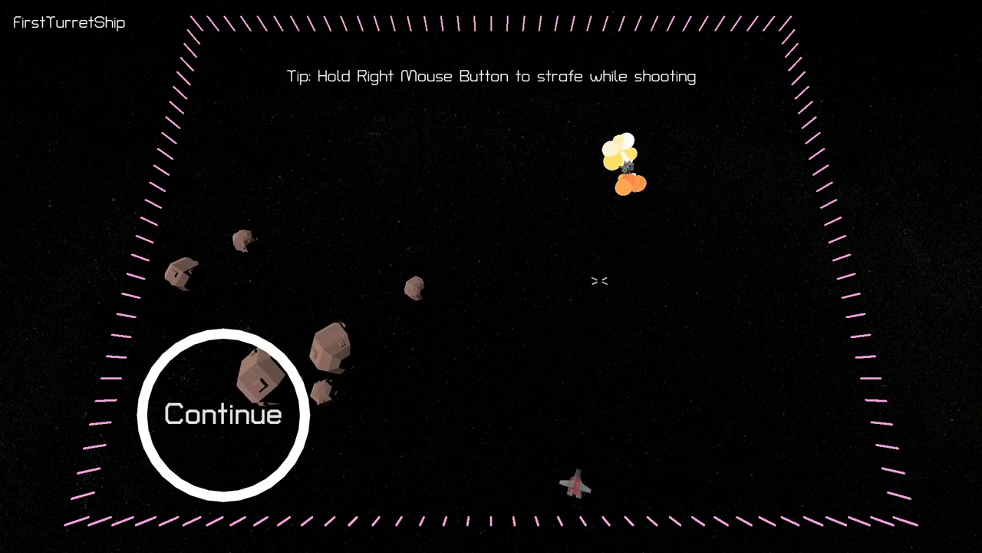
Continue past FirstTurretShip and FirstRammers into the ClutteredPatrols level
left_click(221, 414)
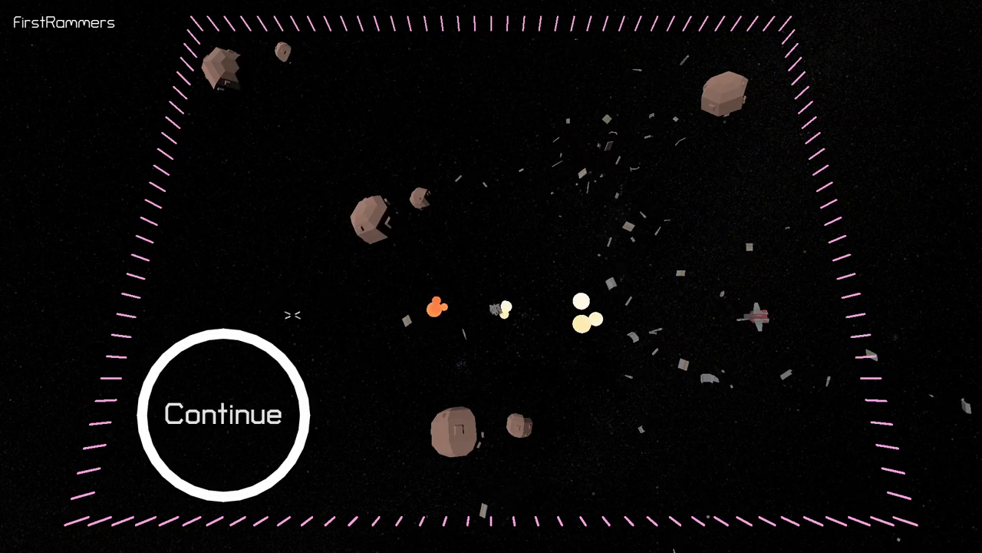
left_click(222, 414)
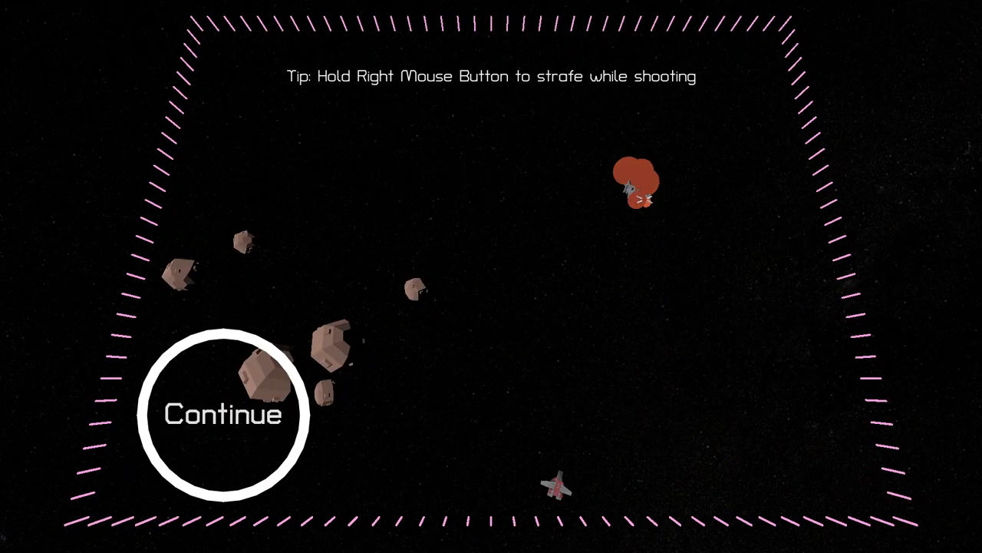
left_click(221, 414)
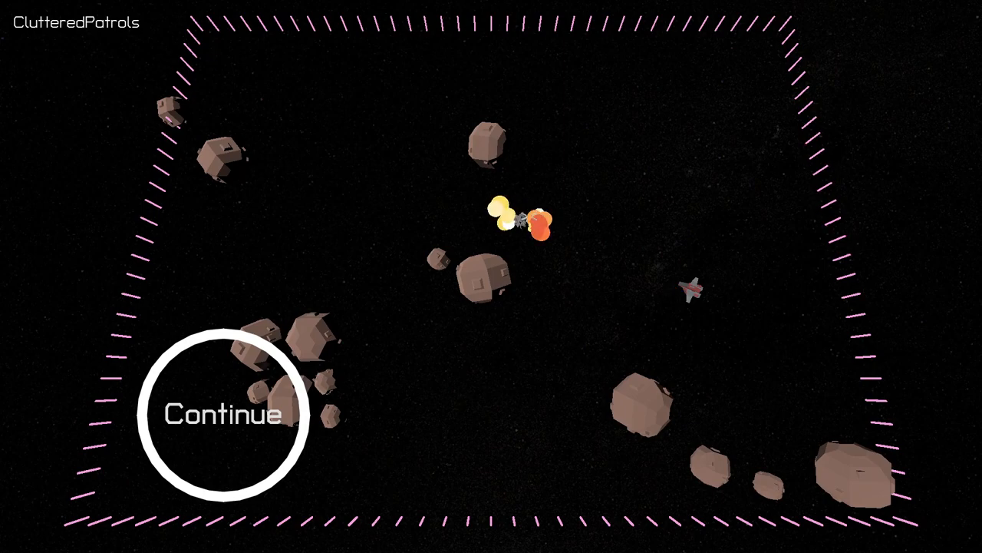
Leave the finished level for the level list and browse it from Intro and Tutorial down to PinBall
left_click(223, 414)
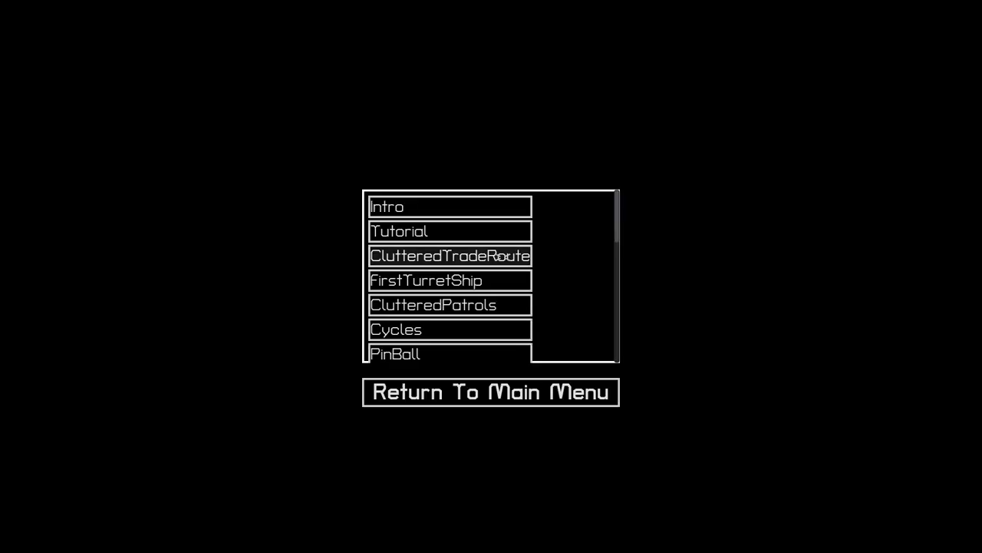
scroll("down", 3)
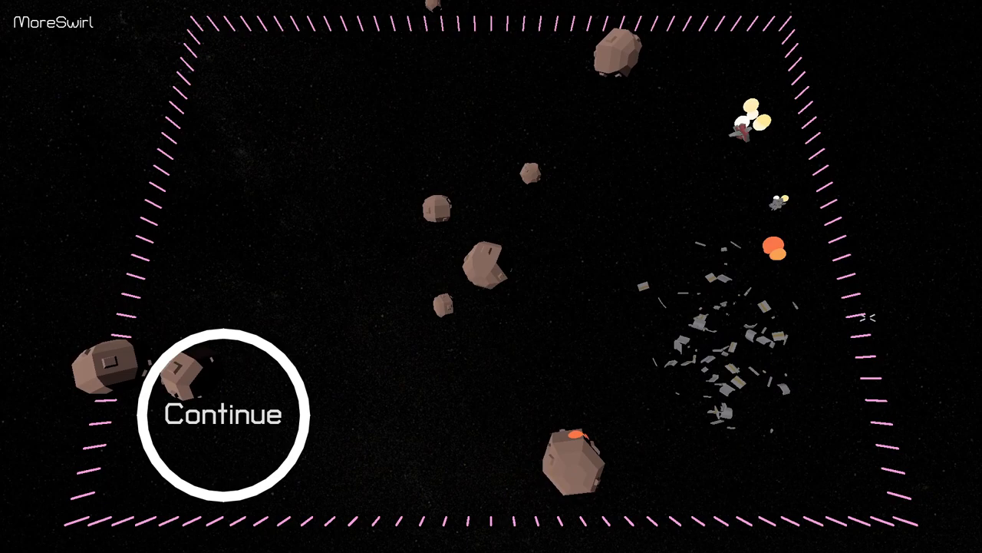
Continue from the cleared MoreSwirl level into the Parabola stage with its curved barrier
left_click(223, 414)
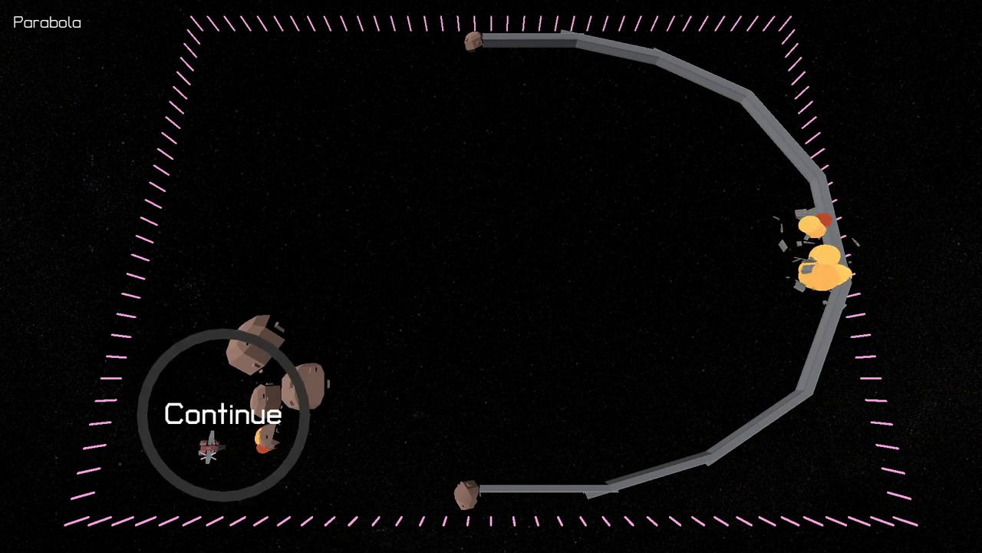
Advance past Parabola and OrbitingMirrors, retry the failed PoliceEscort run, then continue through PolicedSpiral
left_click(222, 414)
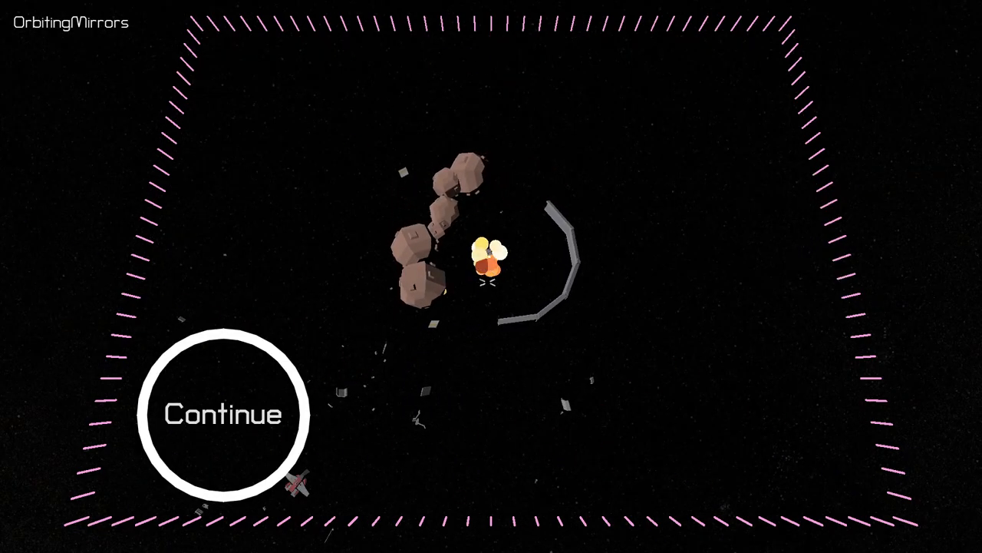
left_click(222, 414)
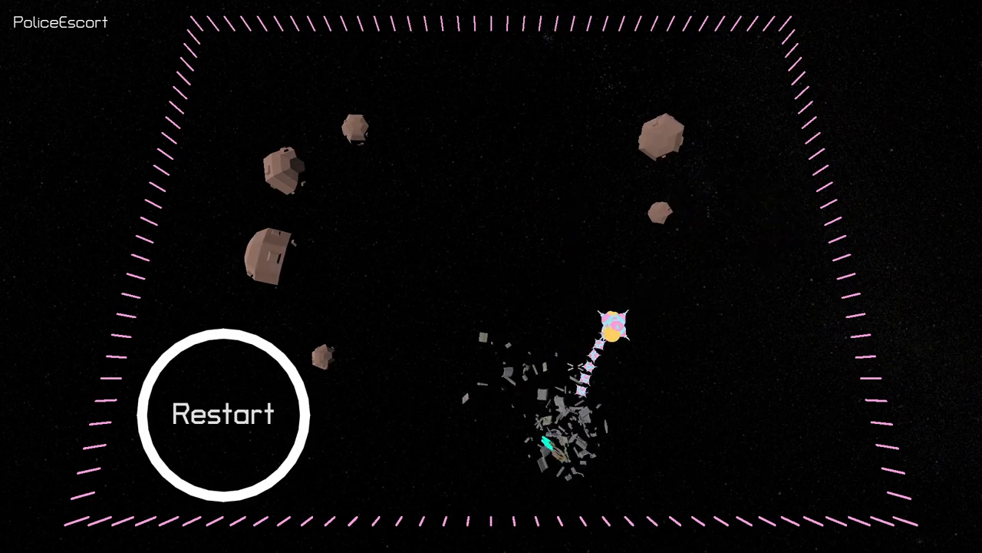
left_click(224, 415)
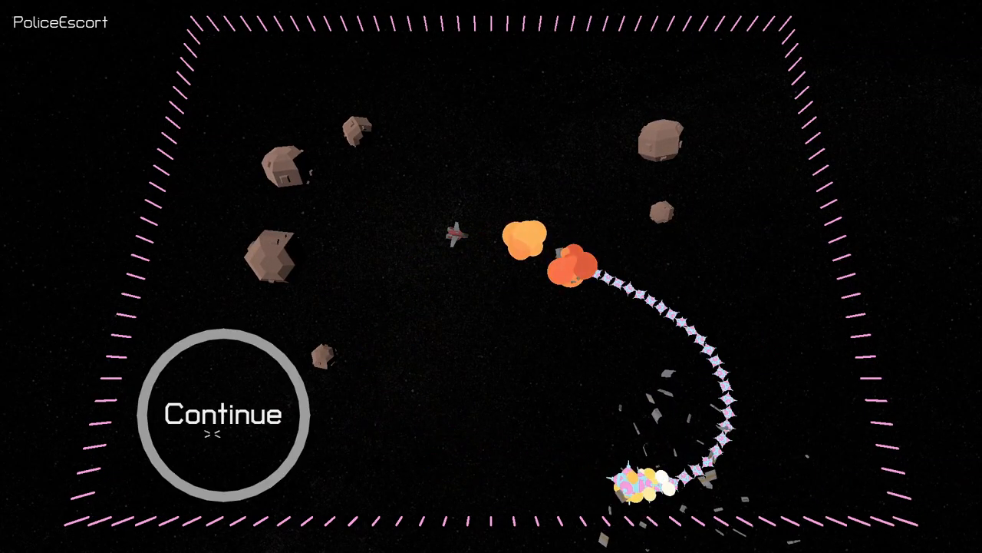
left_click(223, 414)
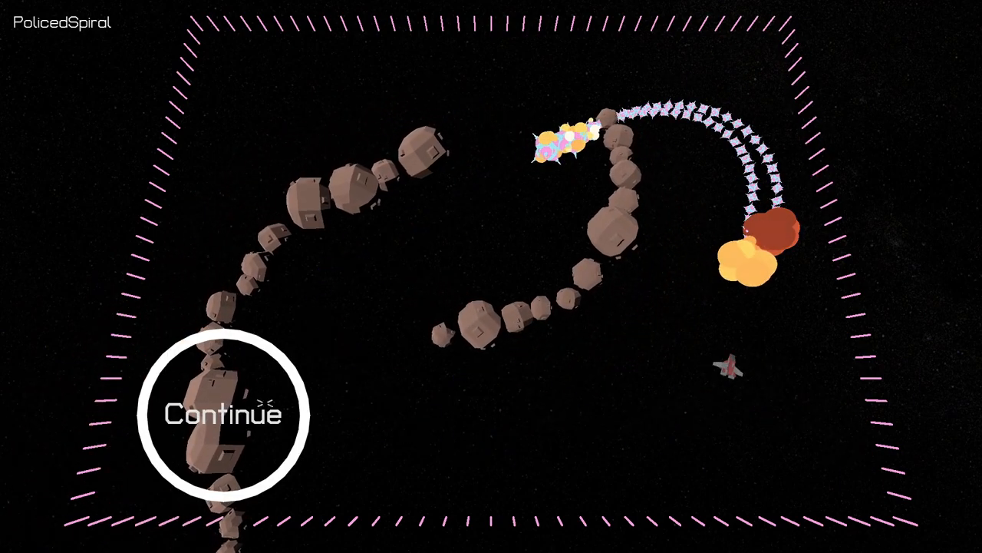
left_click(223, 415)
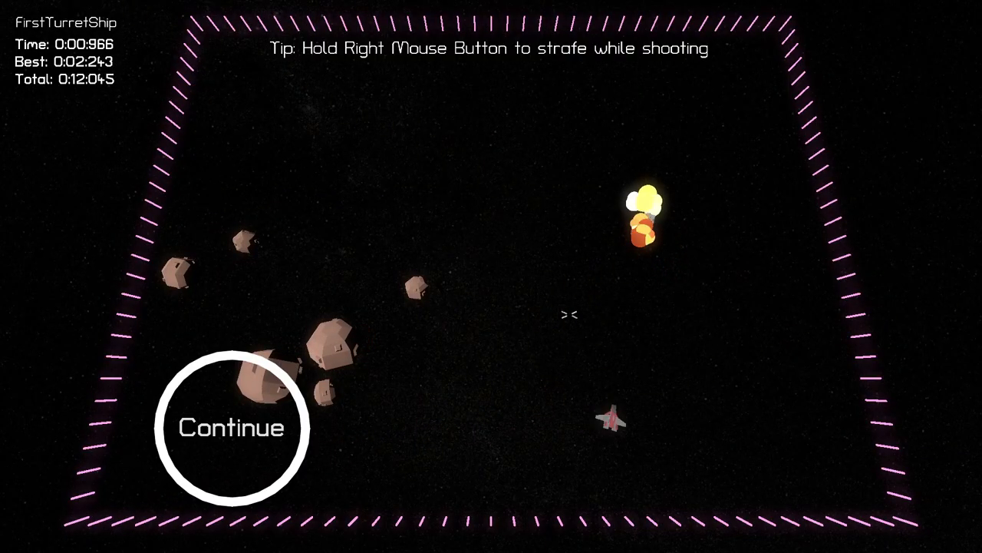
Continue after the turret ship explodes and the Time/Best/Total results show for FirstTurretShip
left_click(231, 427)
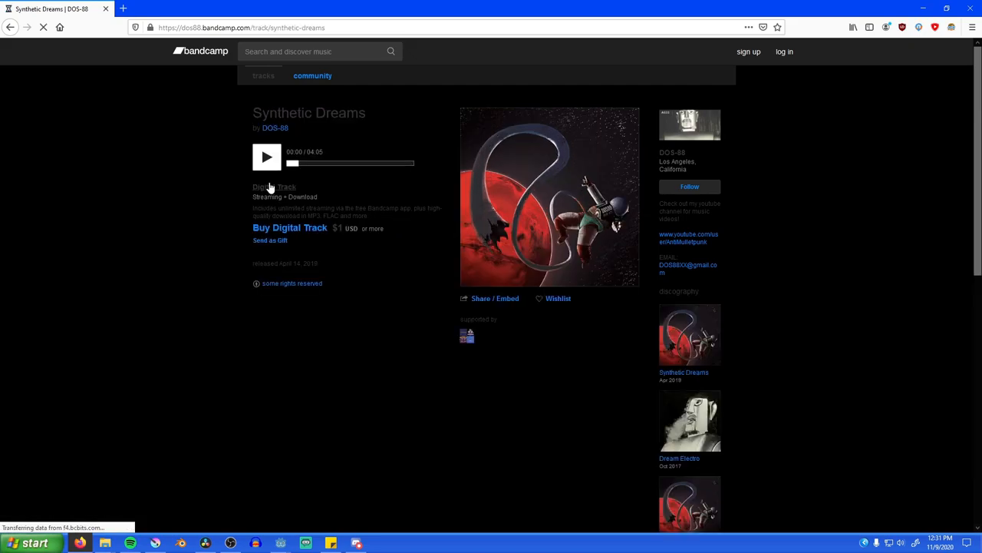
Browse the DOS-88 music folder and bring up MusicManager.gd in Godot with its level-to-track mapping
left_click(268, 157)
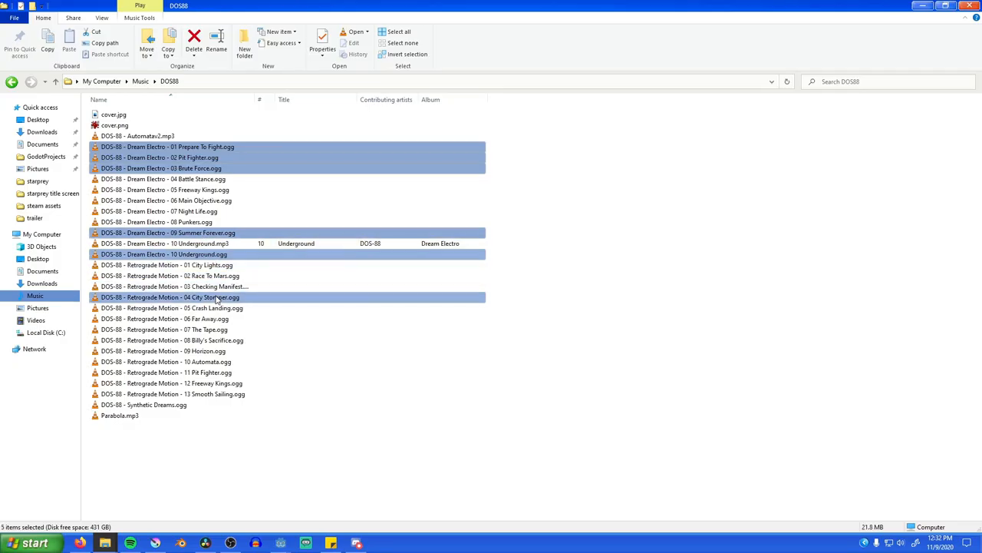
left_click(280, 544)
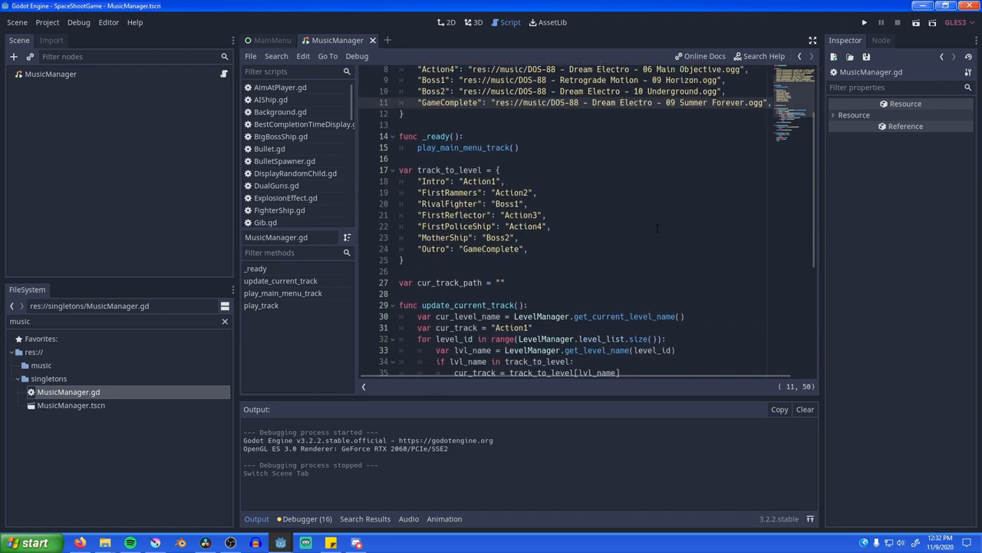
Scroll through the Steamworks release checklist and the itch.io Edit game page showing the $2.99 price and builds
scroll("down", 3)
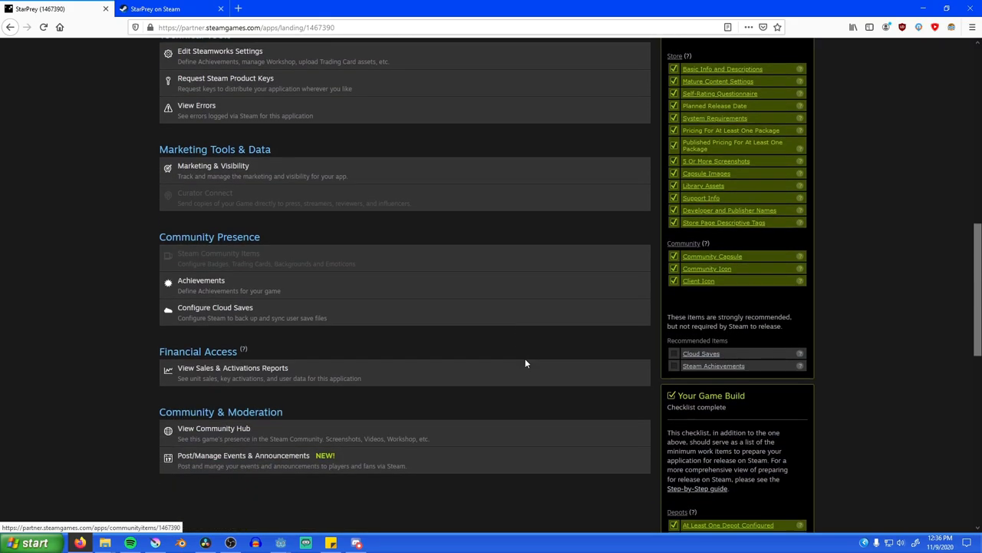
scroll("down", 3)
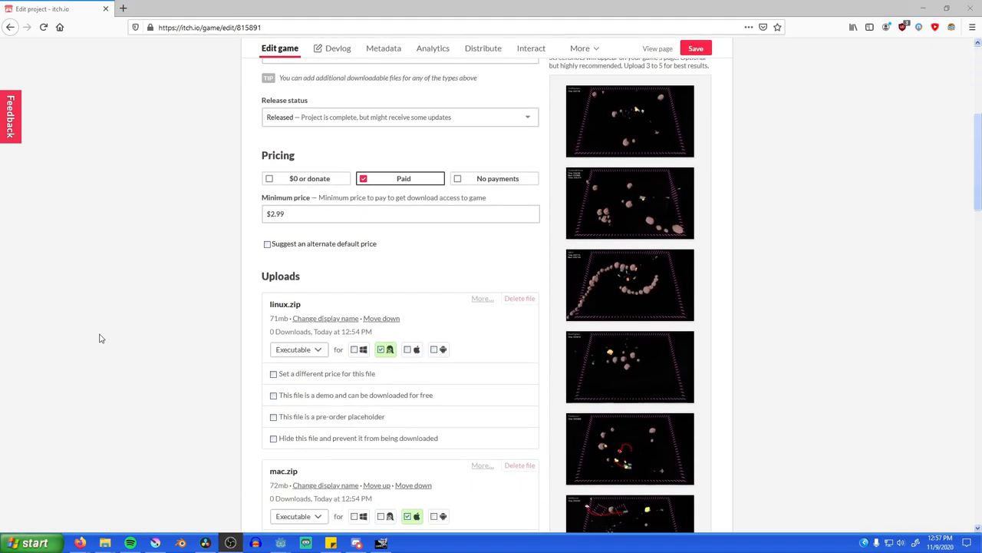
scroll("down", 3)
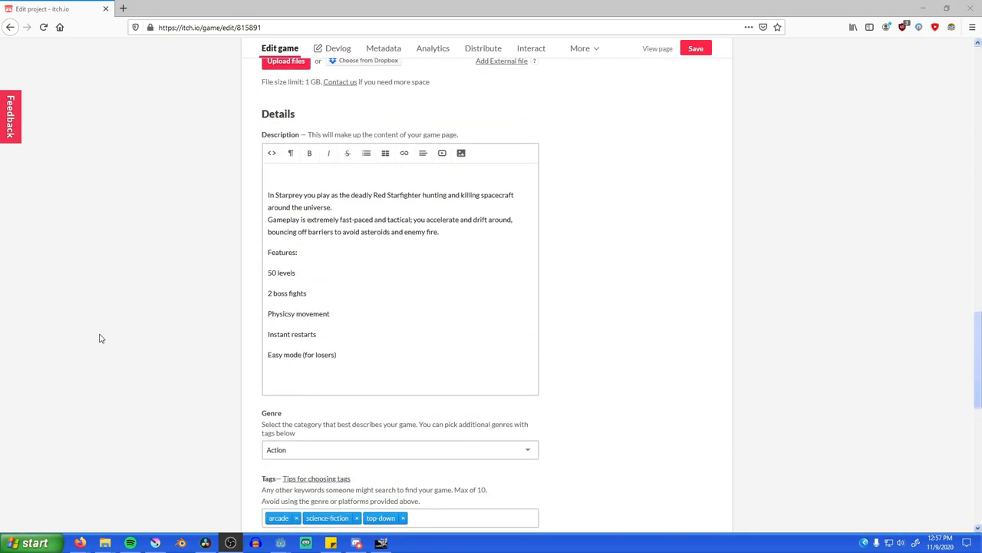